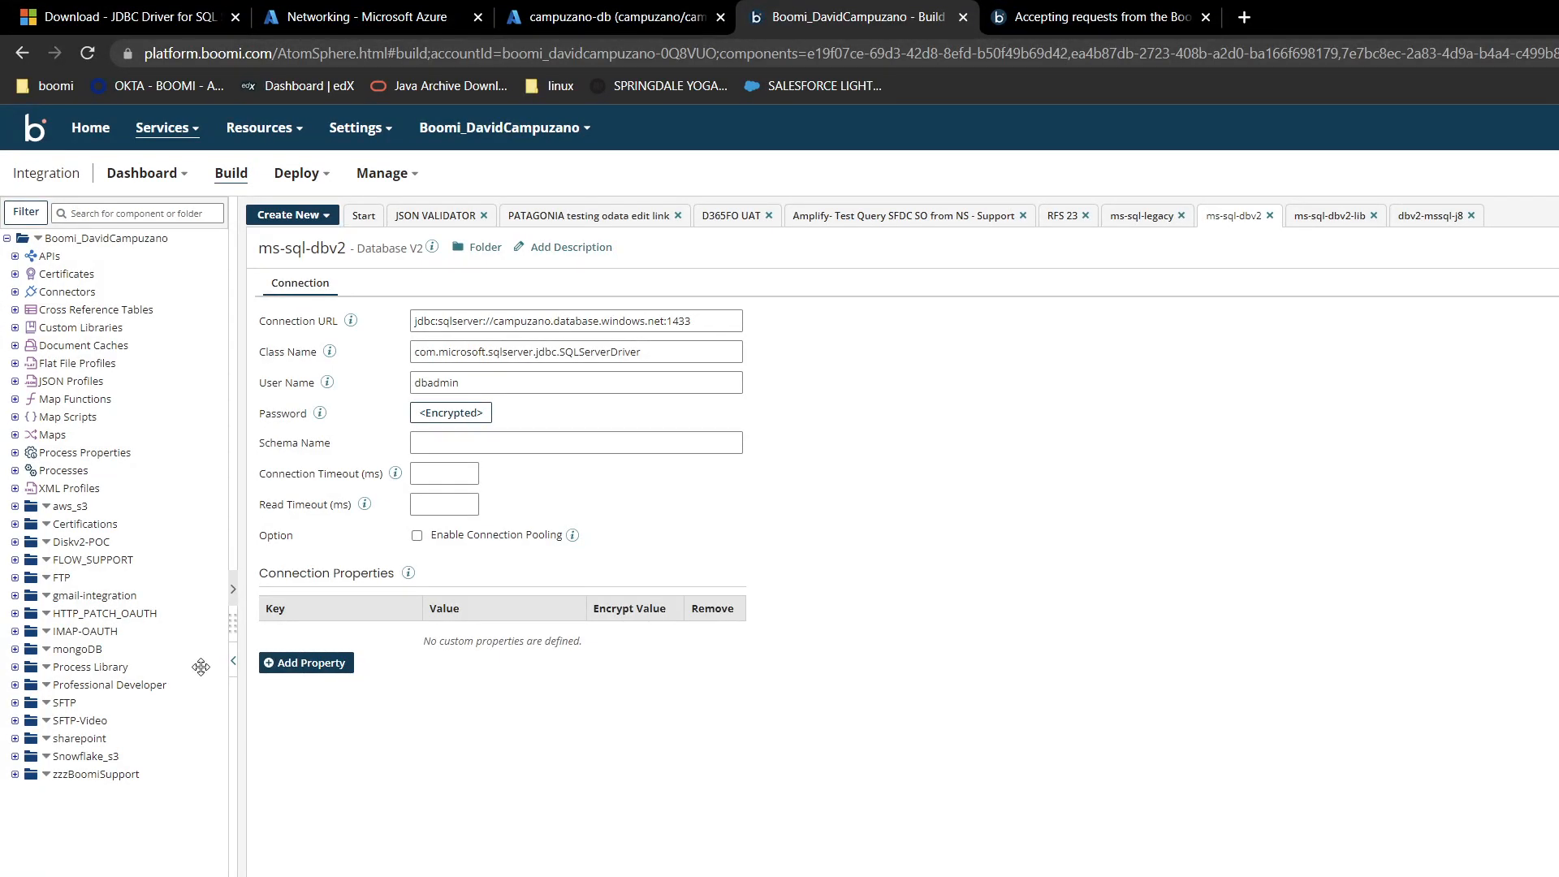
mouse_move(226, 656)
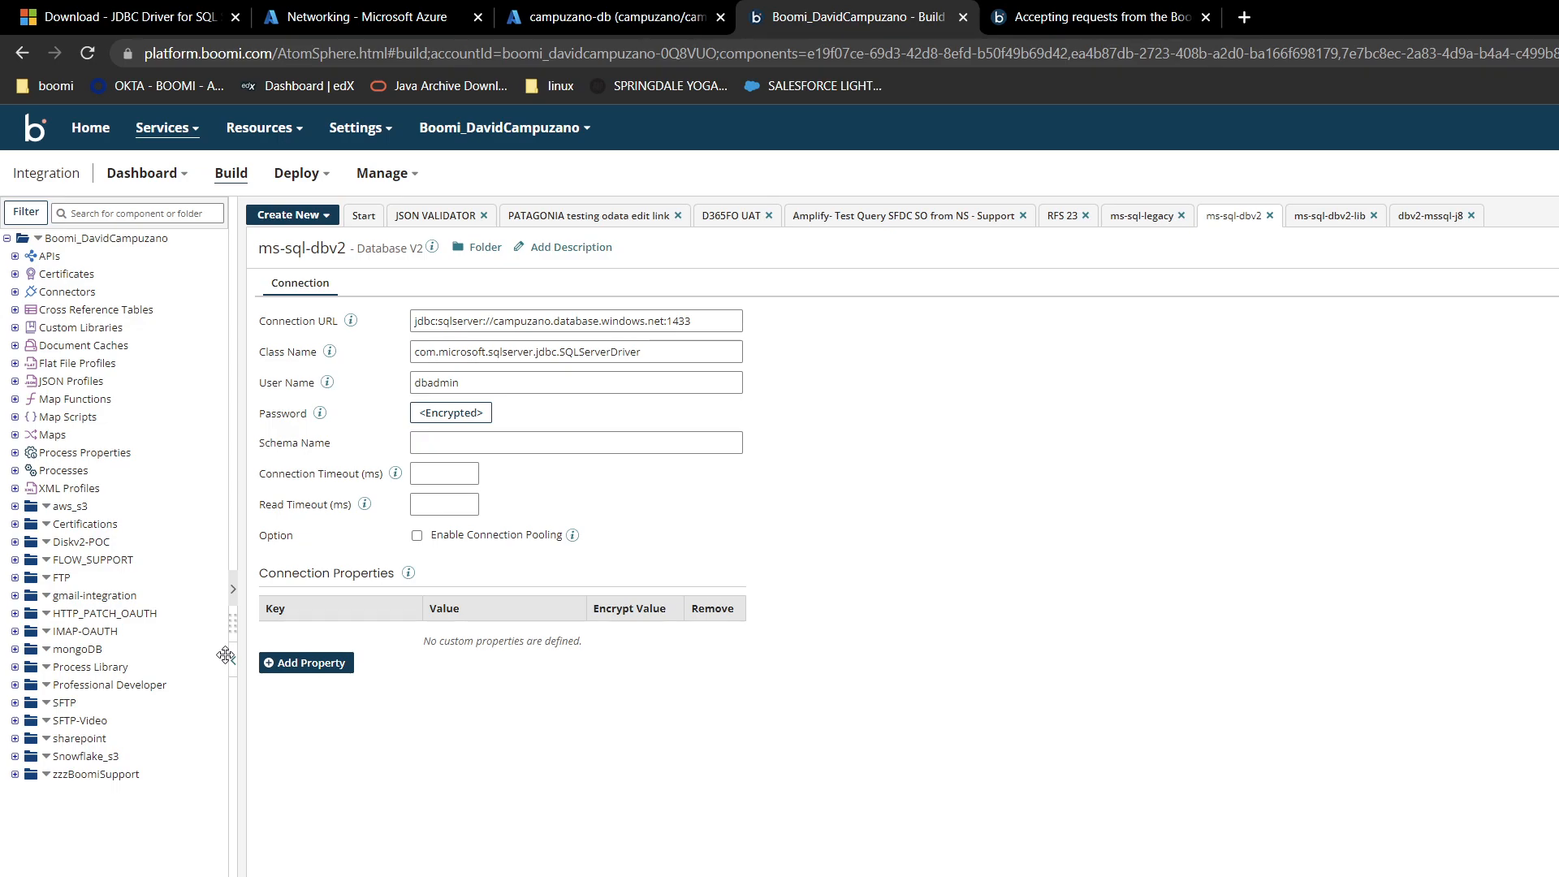
mouse_move(1384, 481)
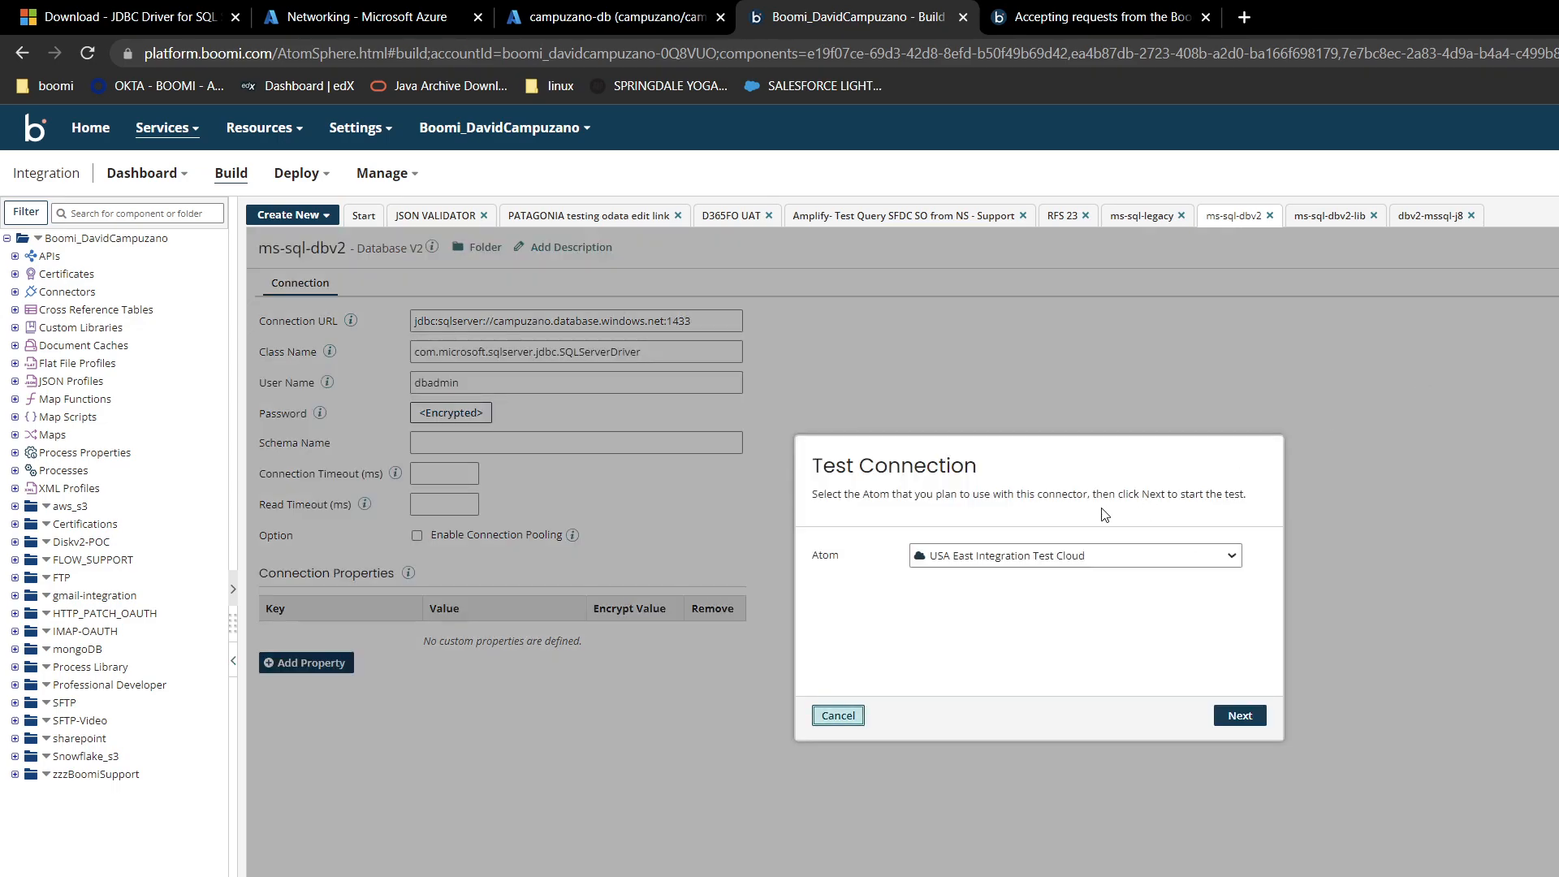
mouse_move(945, 565)
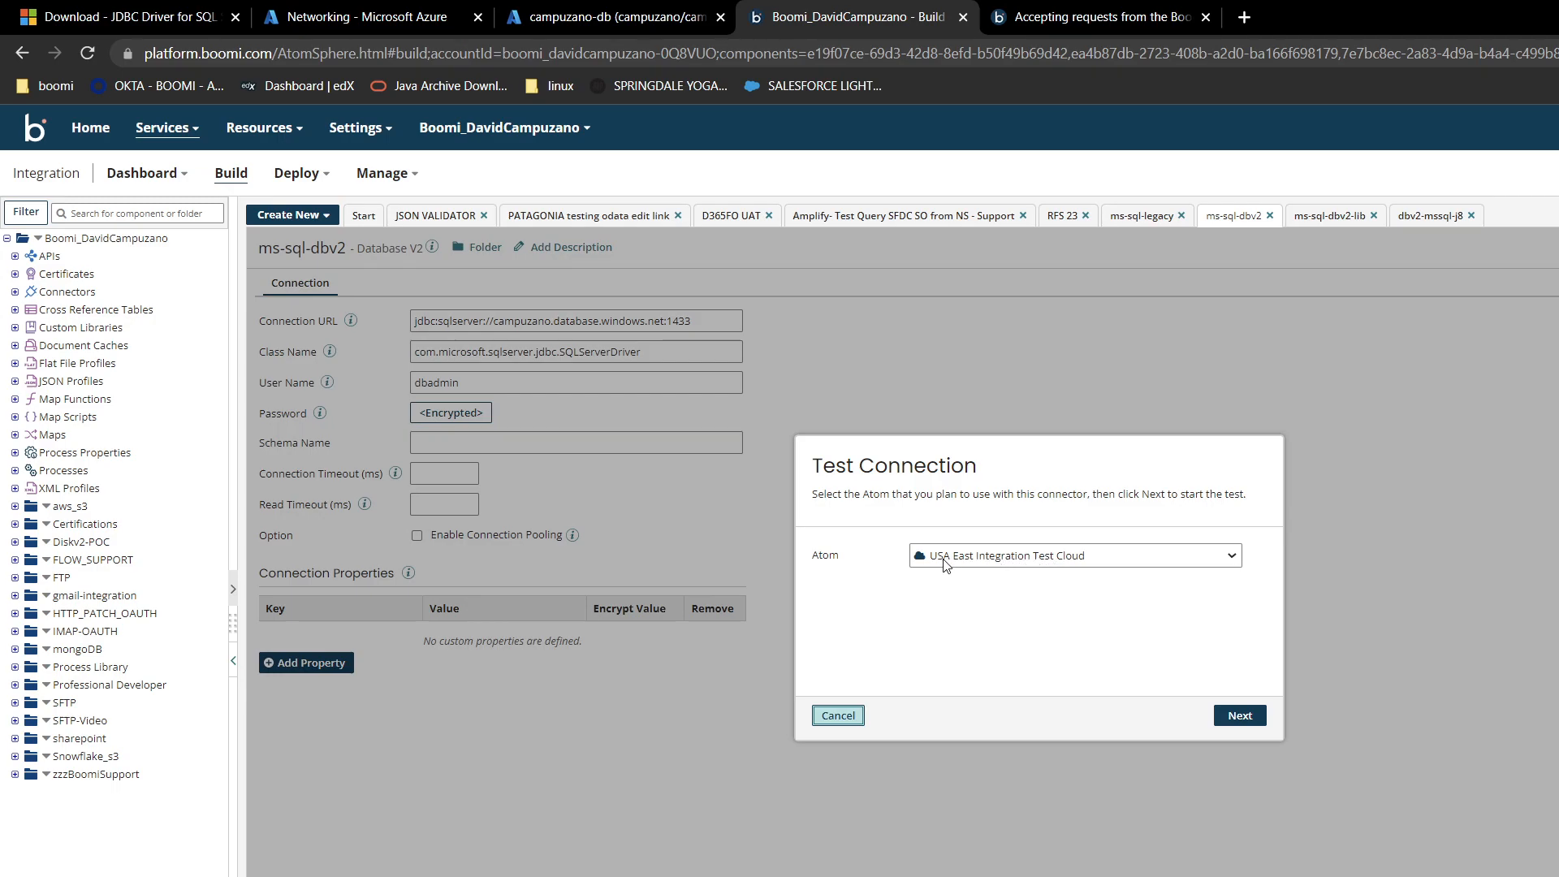
mouse_move(1041, 565)
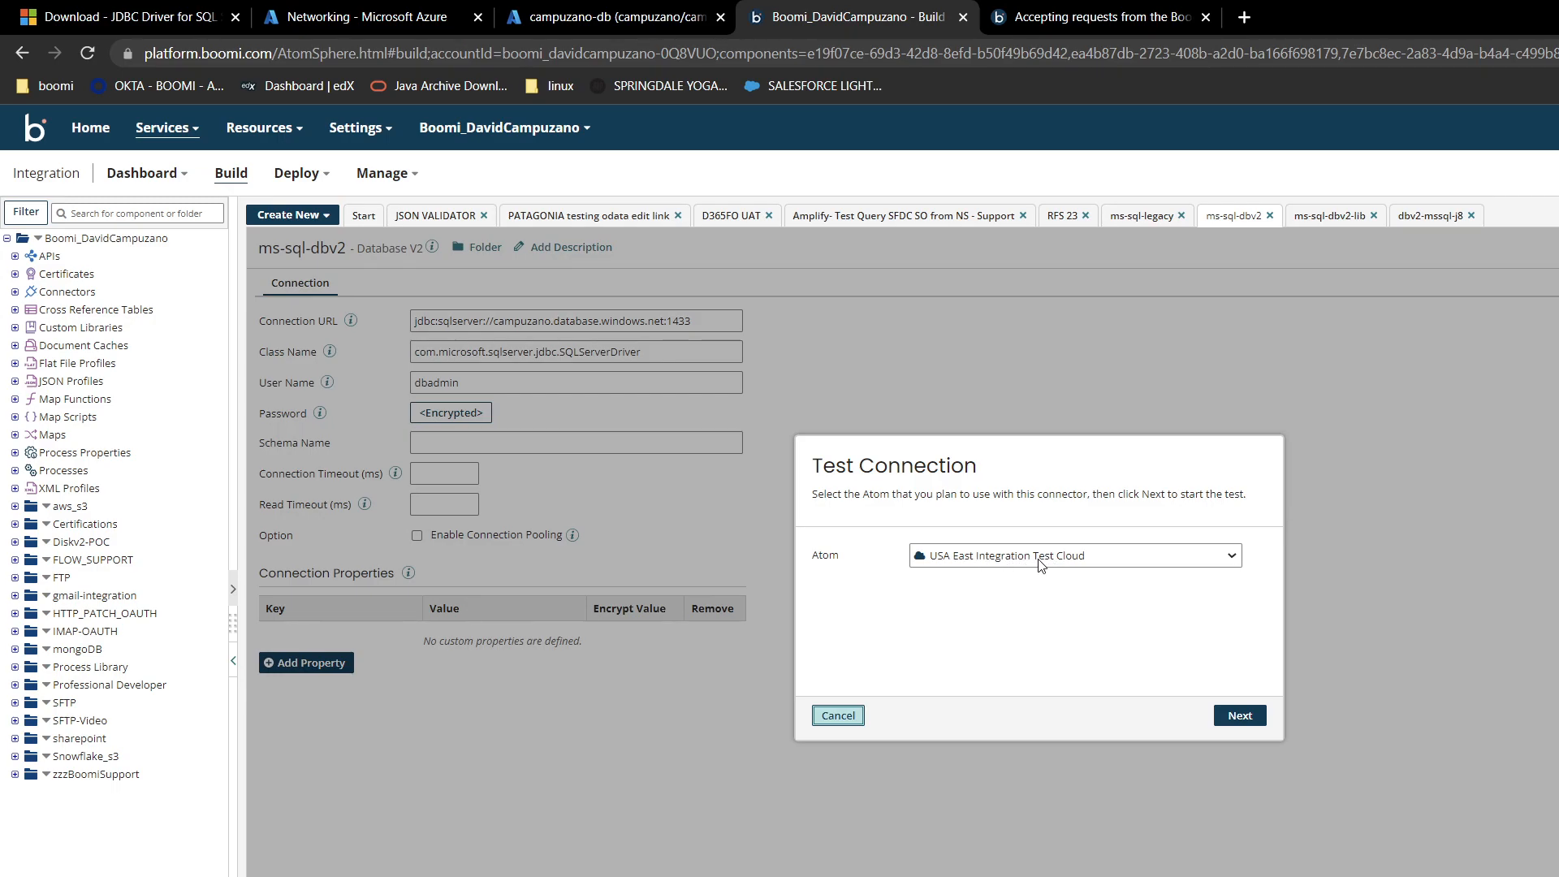
Run the ms-sql-dbv2 test on USA East Integration Test Cloud and copy the blocked IP 44.205.61.174
left_click(1239, 714)
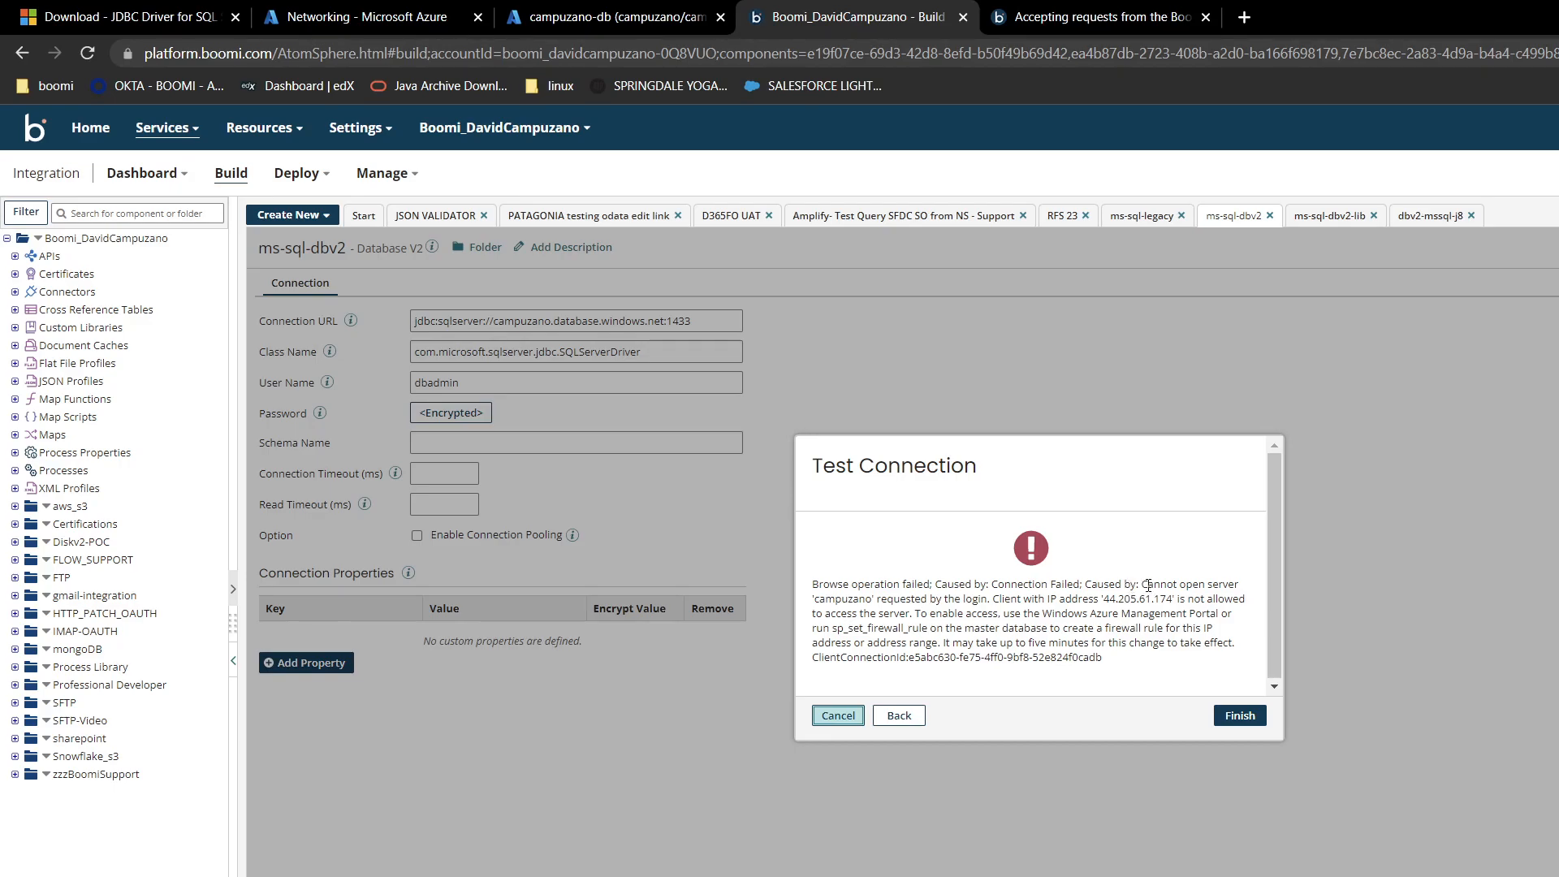
left_click_drag(1142, 583, 1163, 598)
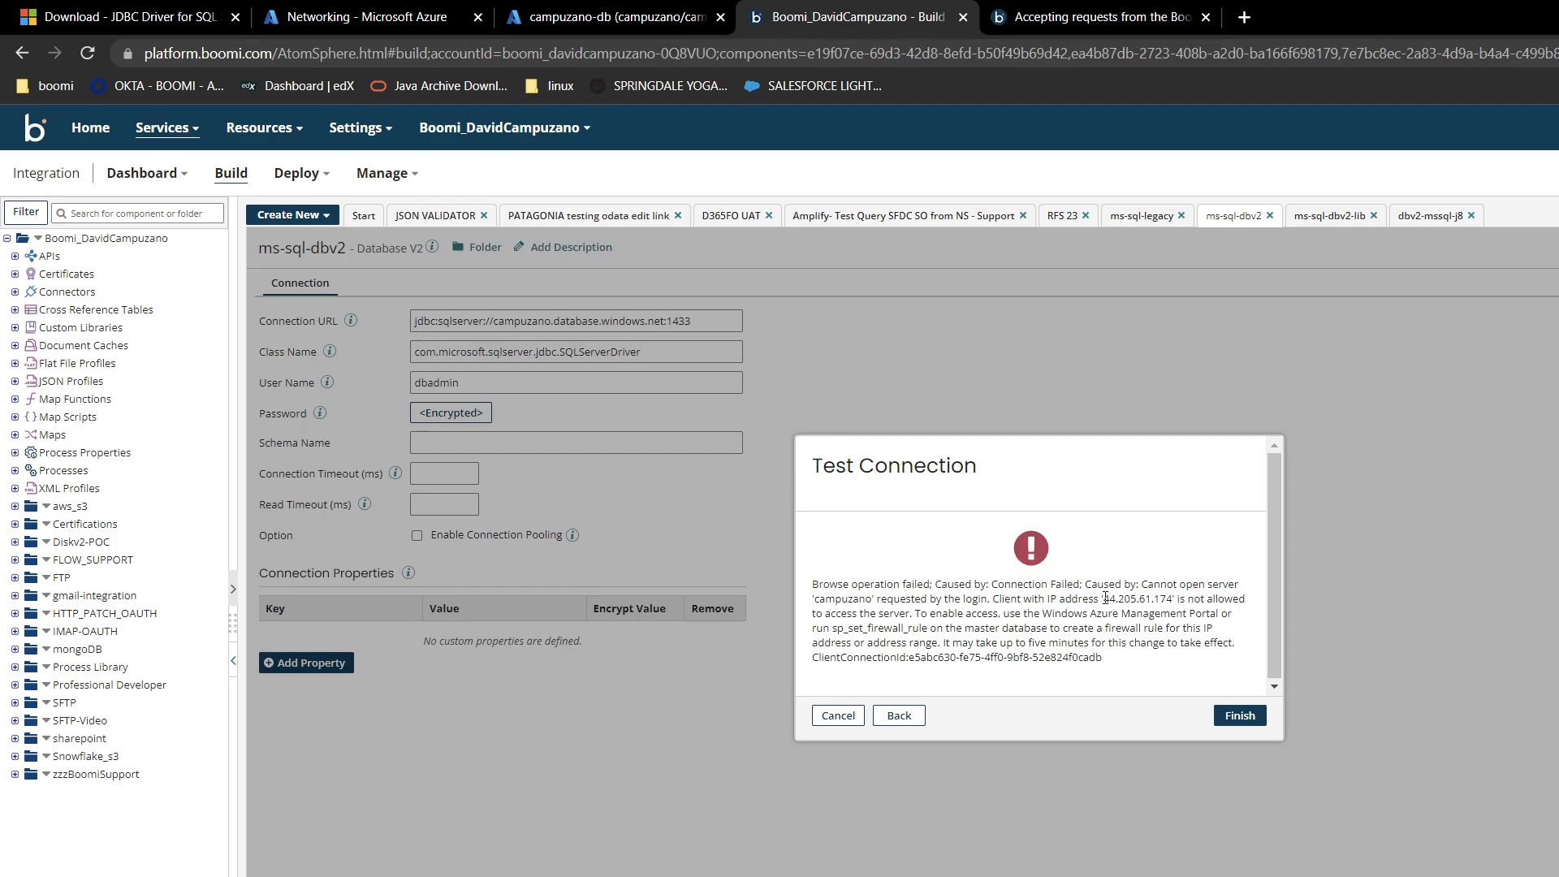
right_click(1133, 598)
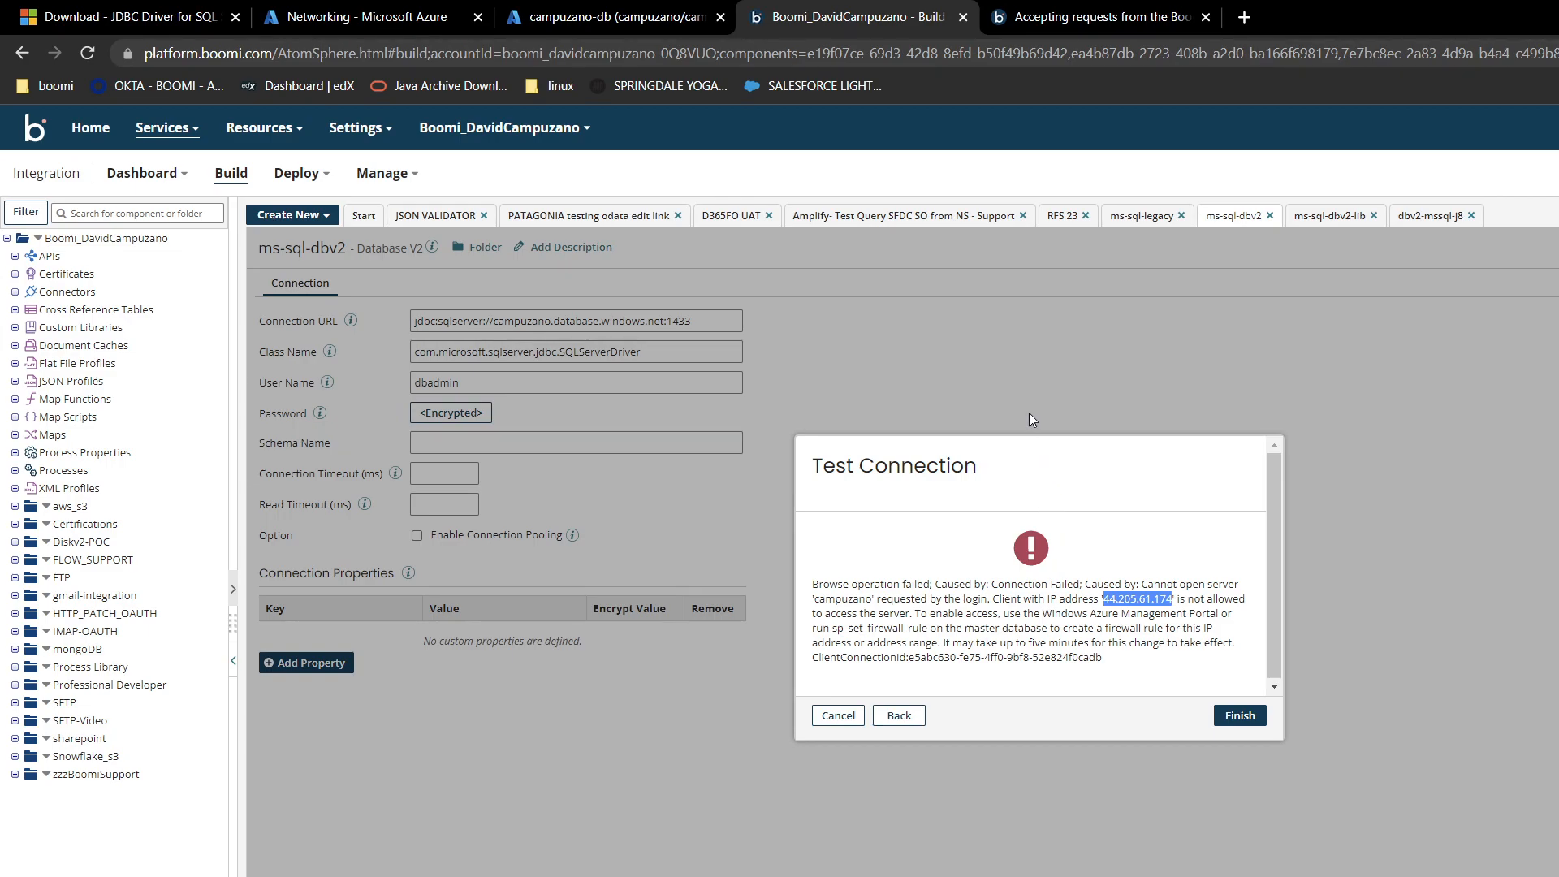
mouse_move(1044, 392)
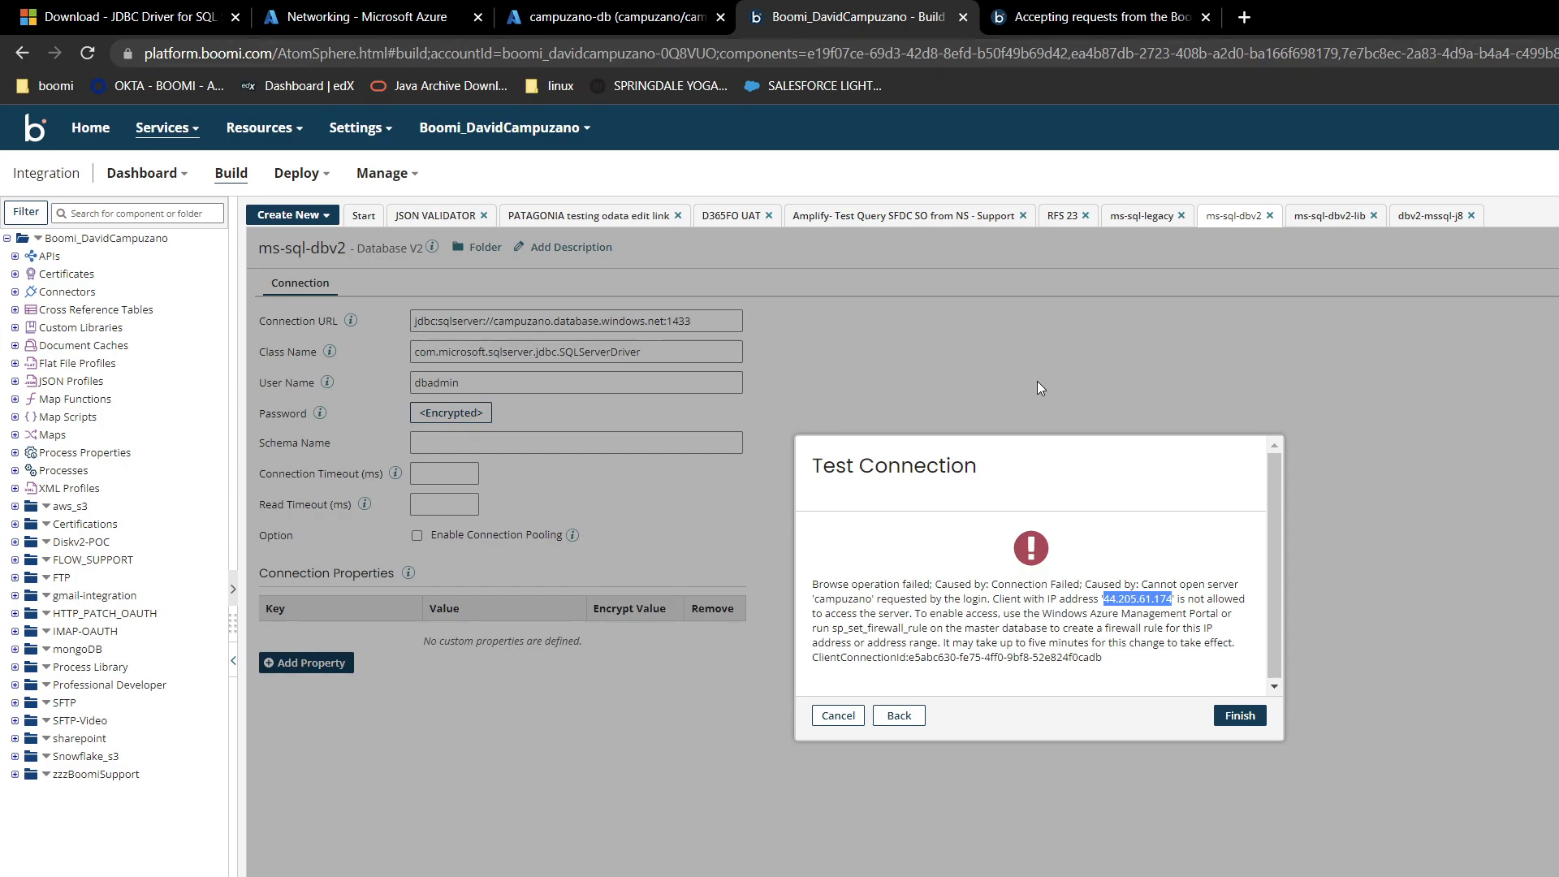
mouse_move(1003, 537)
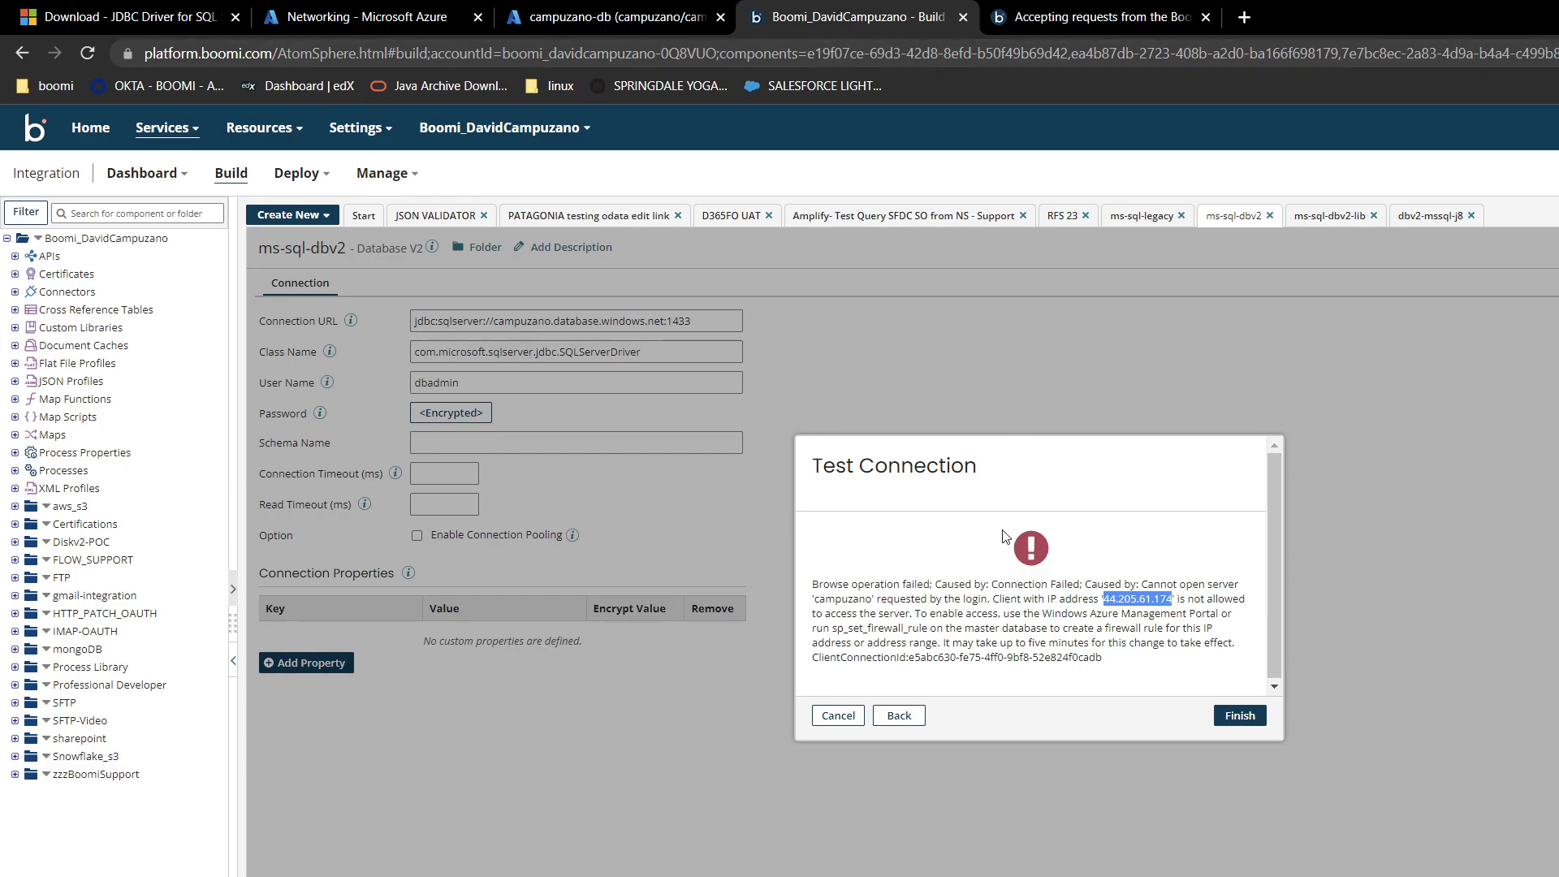
mouse_move(1001, 505)
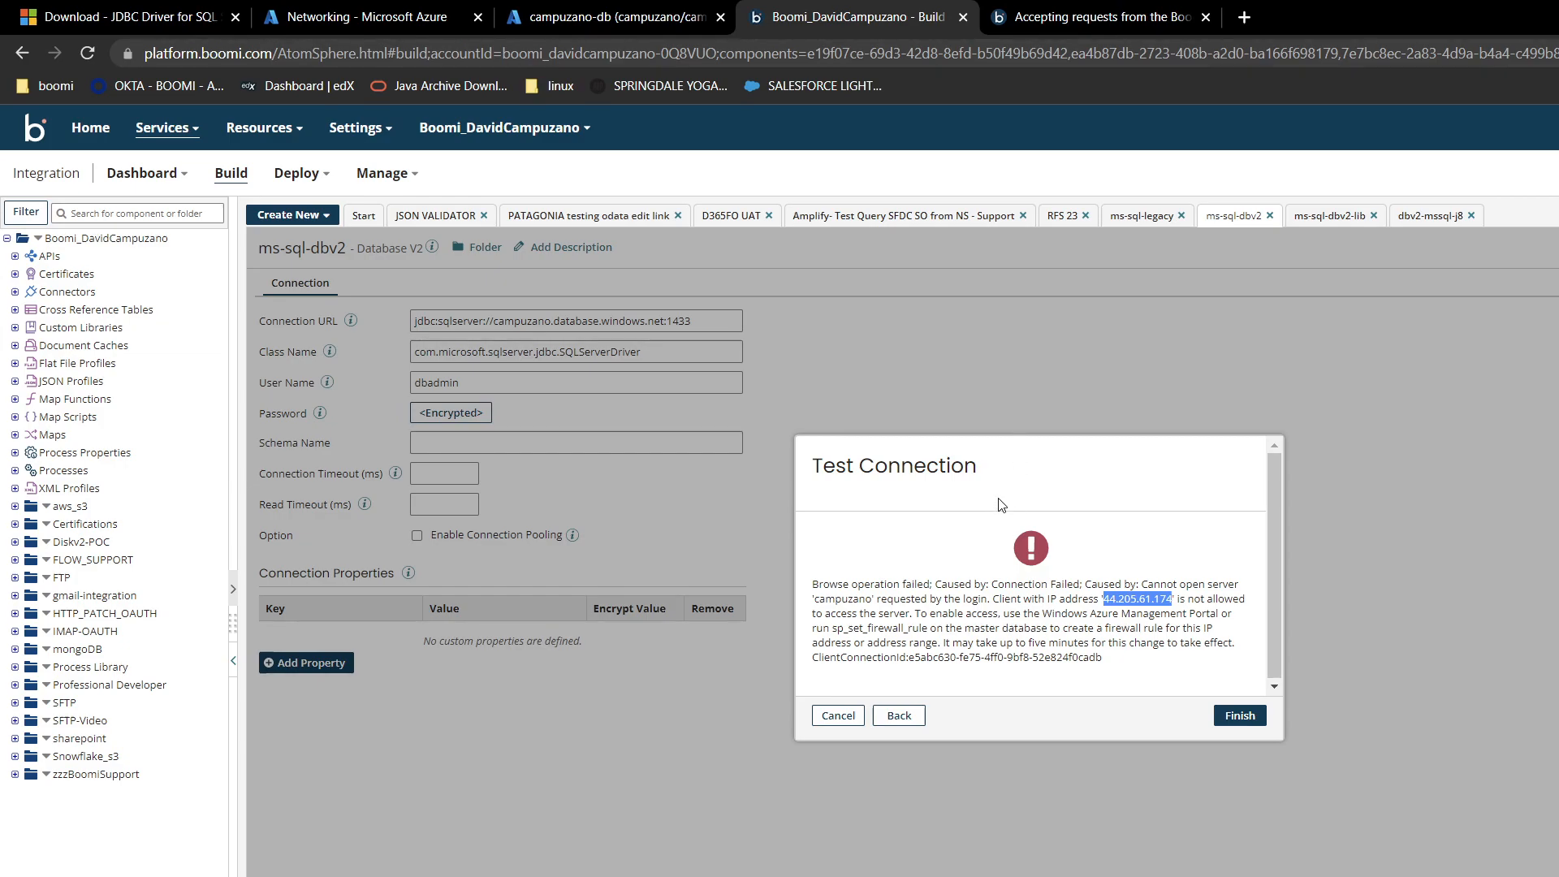
right_click(1137, 599)
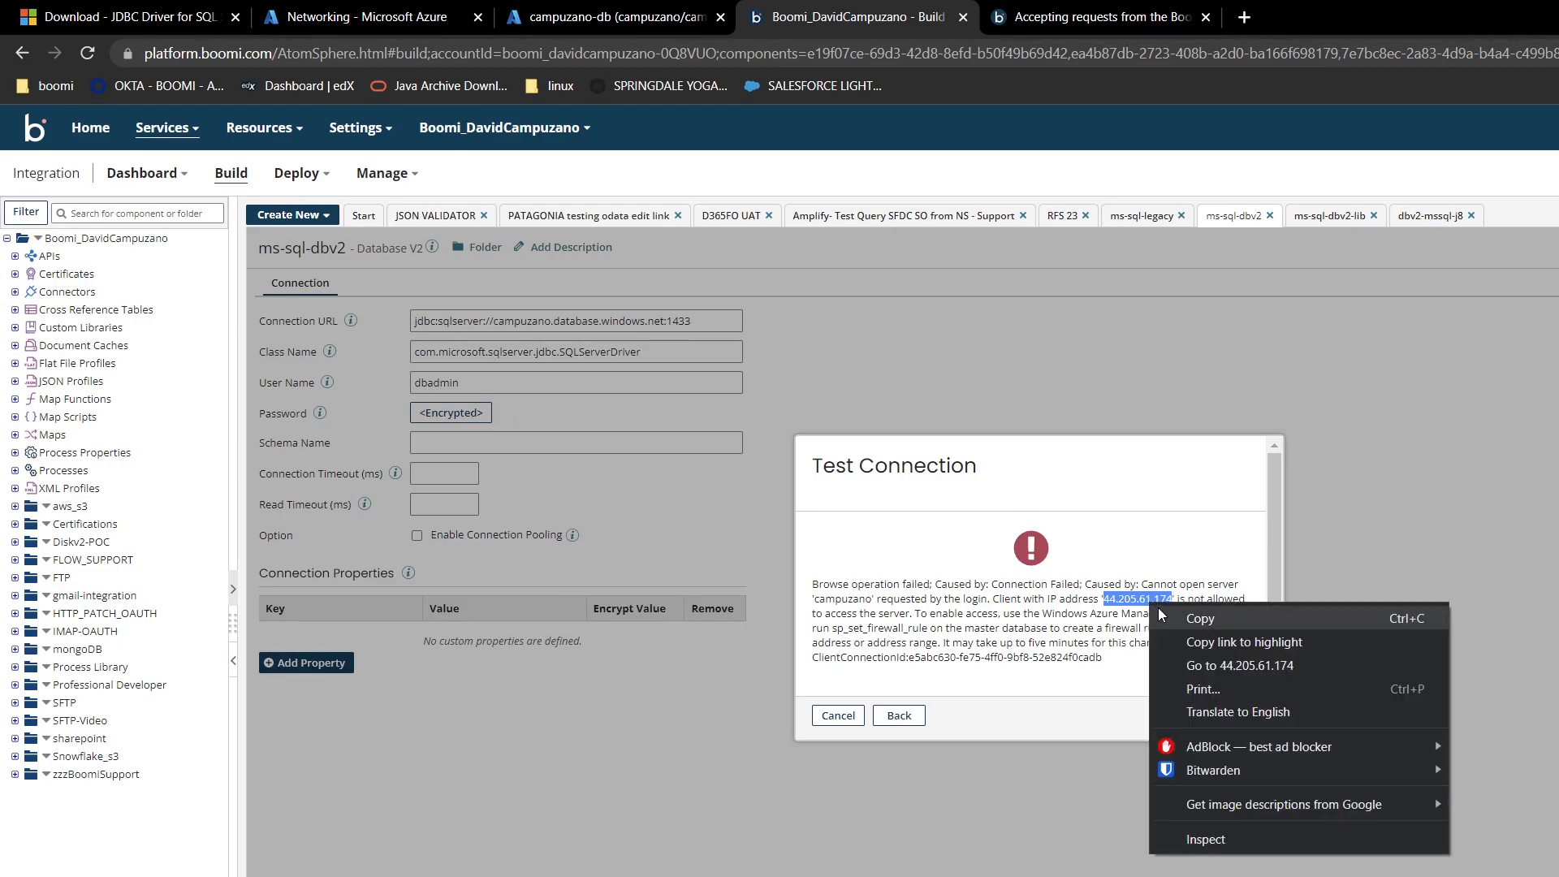
left_click(881, 355)
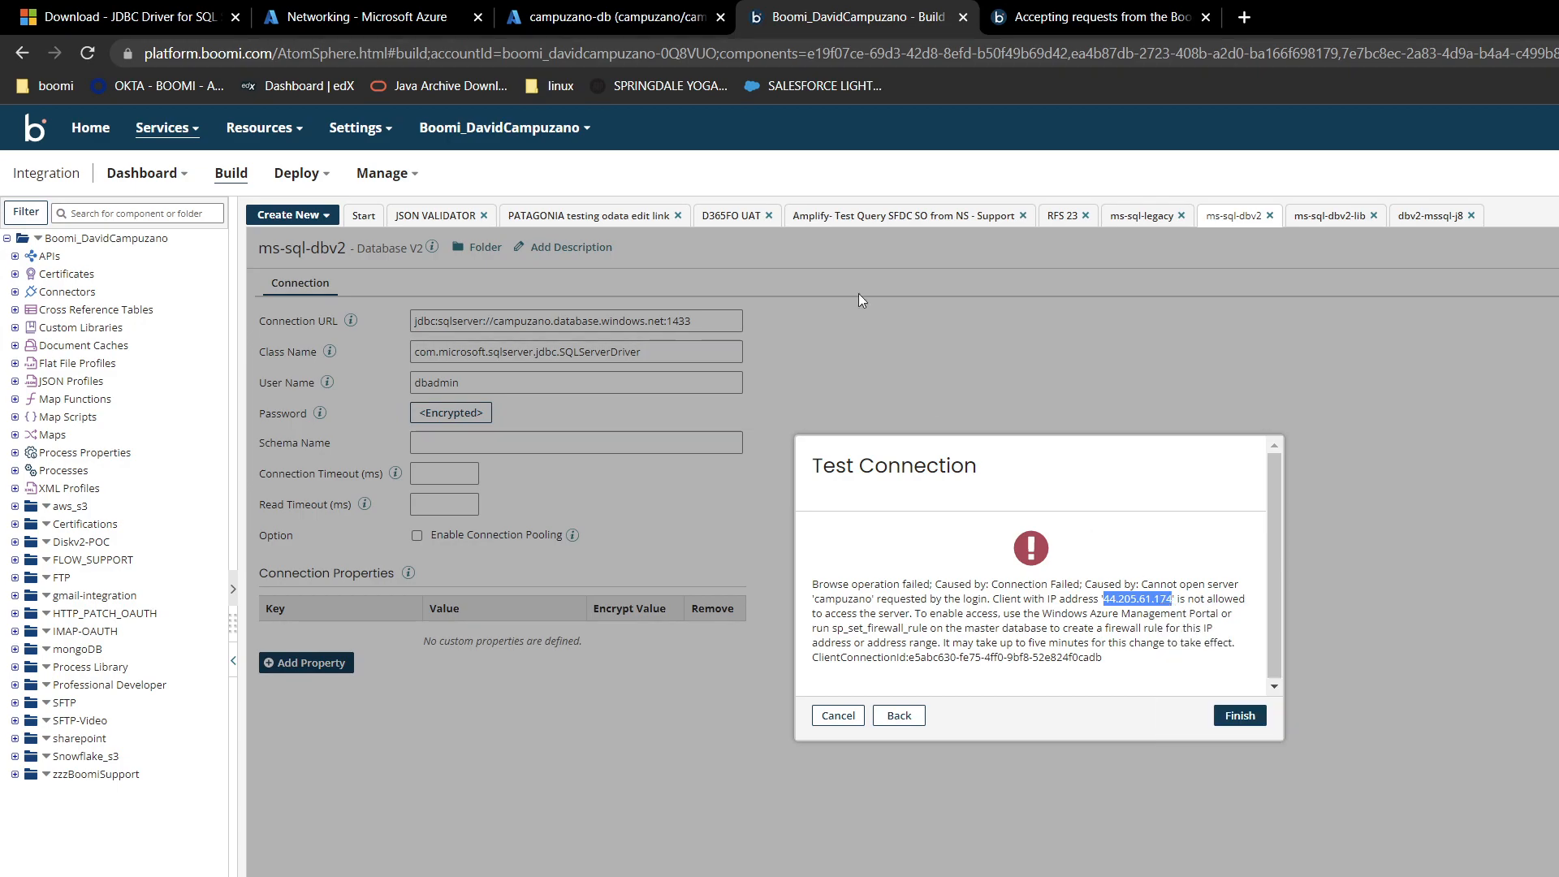
Open campuzano-db server firewall in Azure and add a rule for 44.205.61.174 as start and end address
left_click(606, 17)
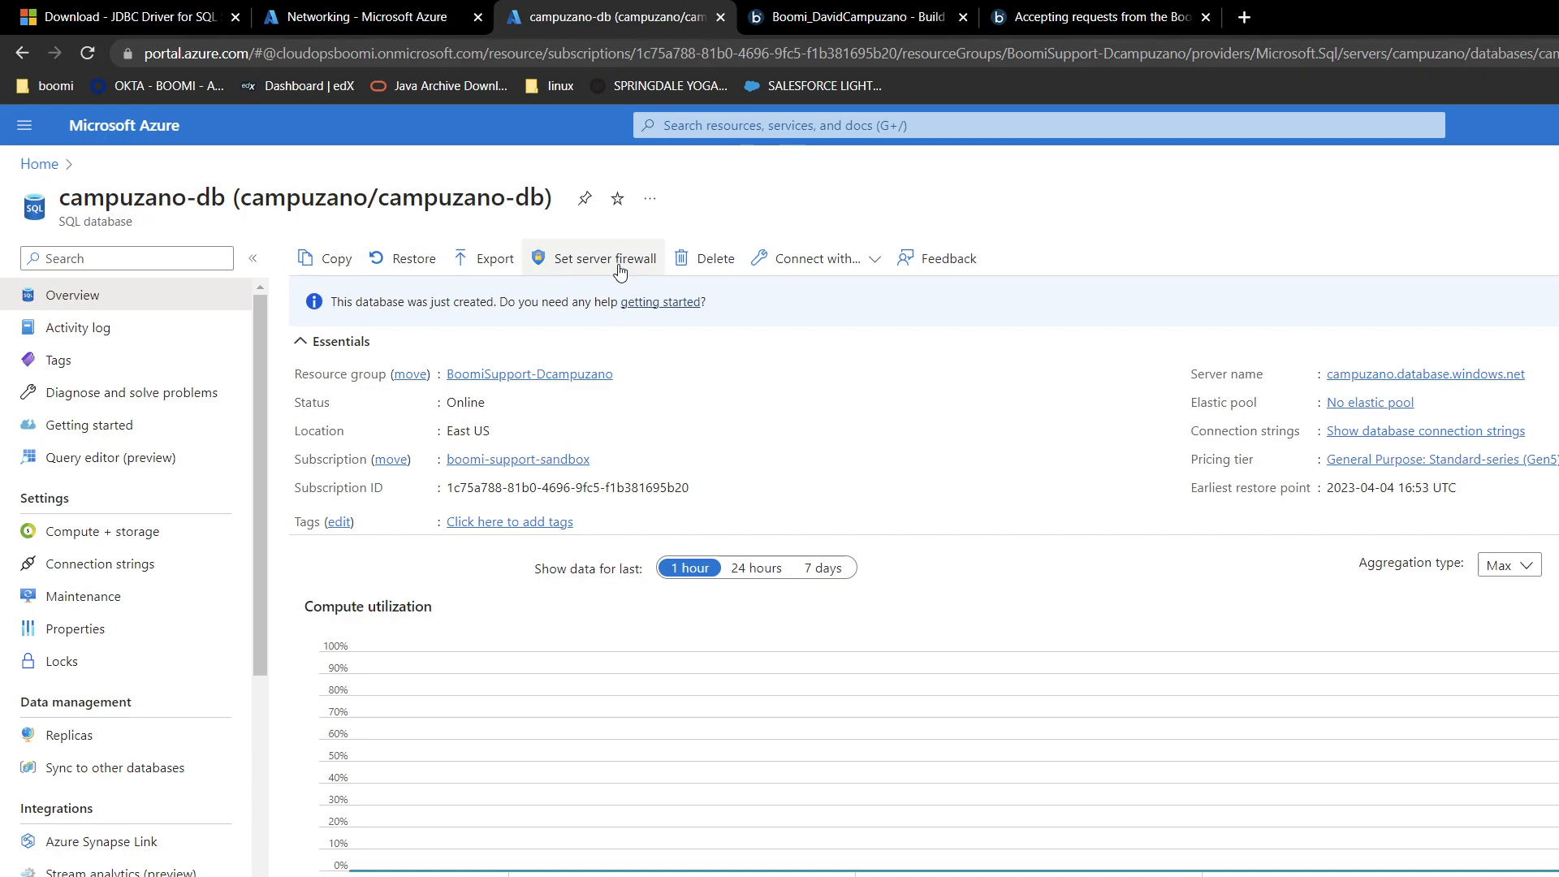
mouse_move(617, 271)
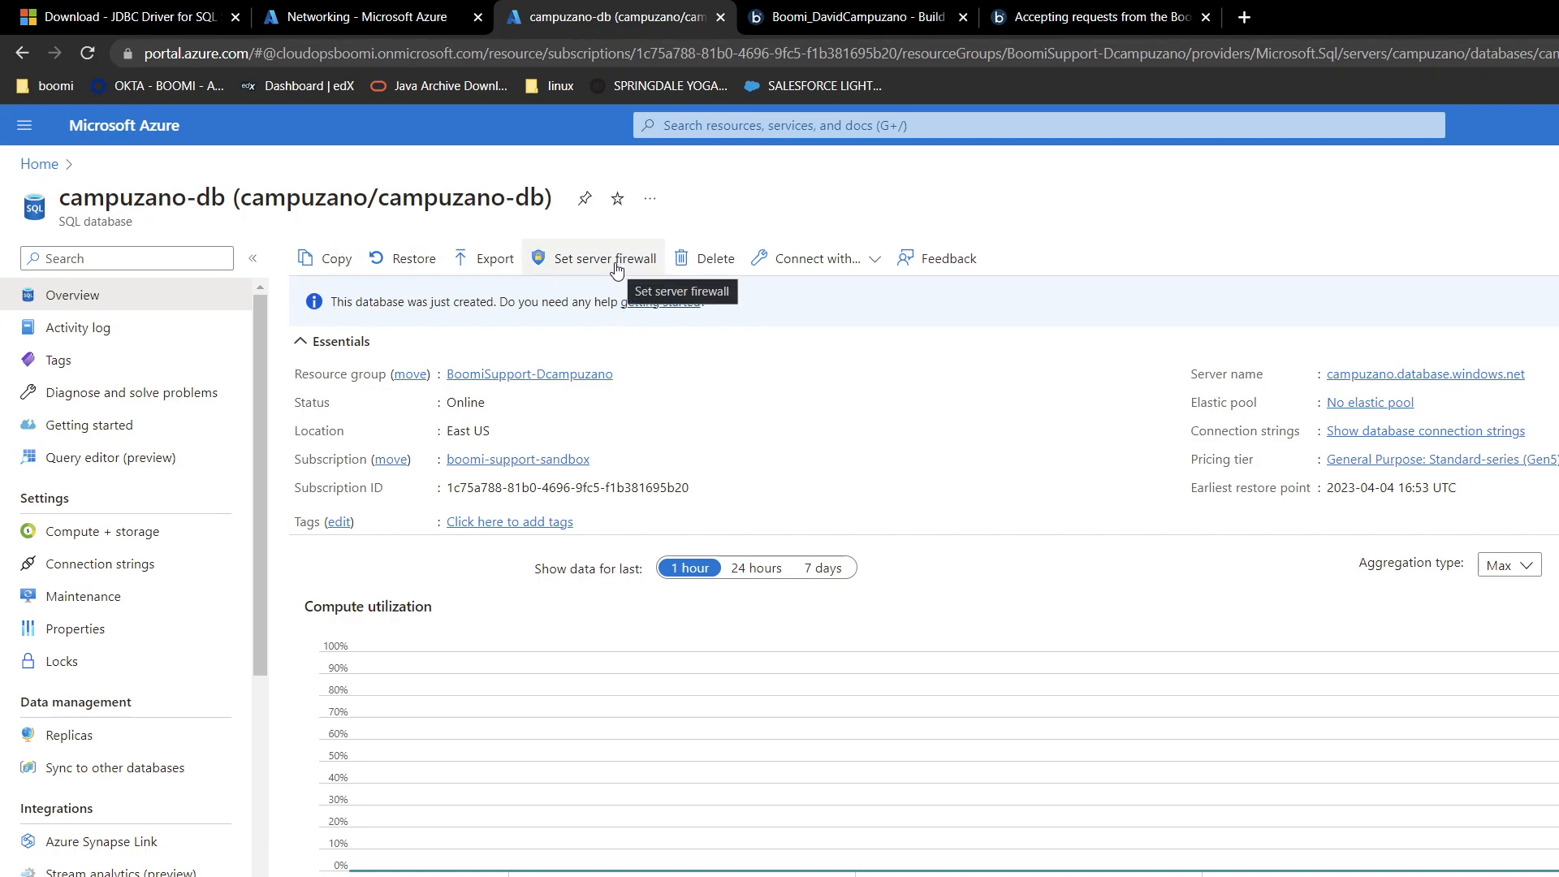
left_click(606, 258)
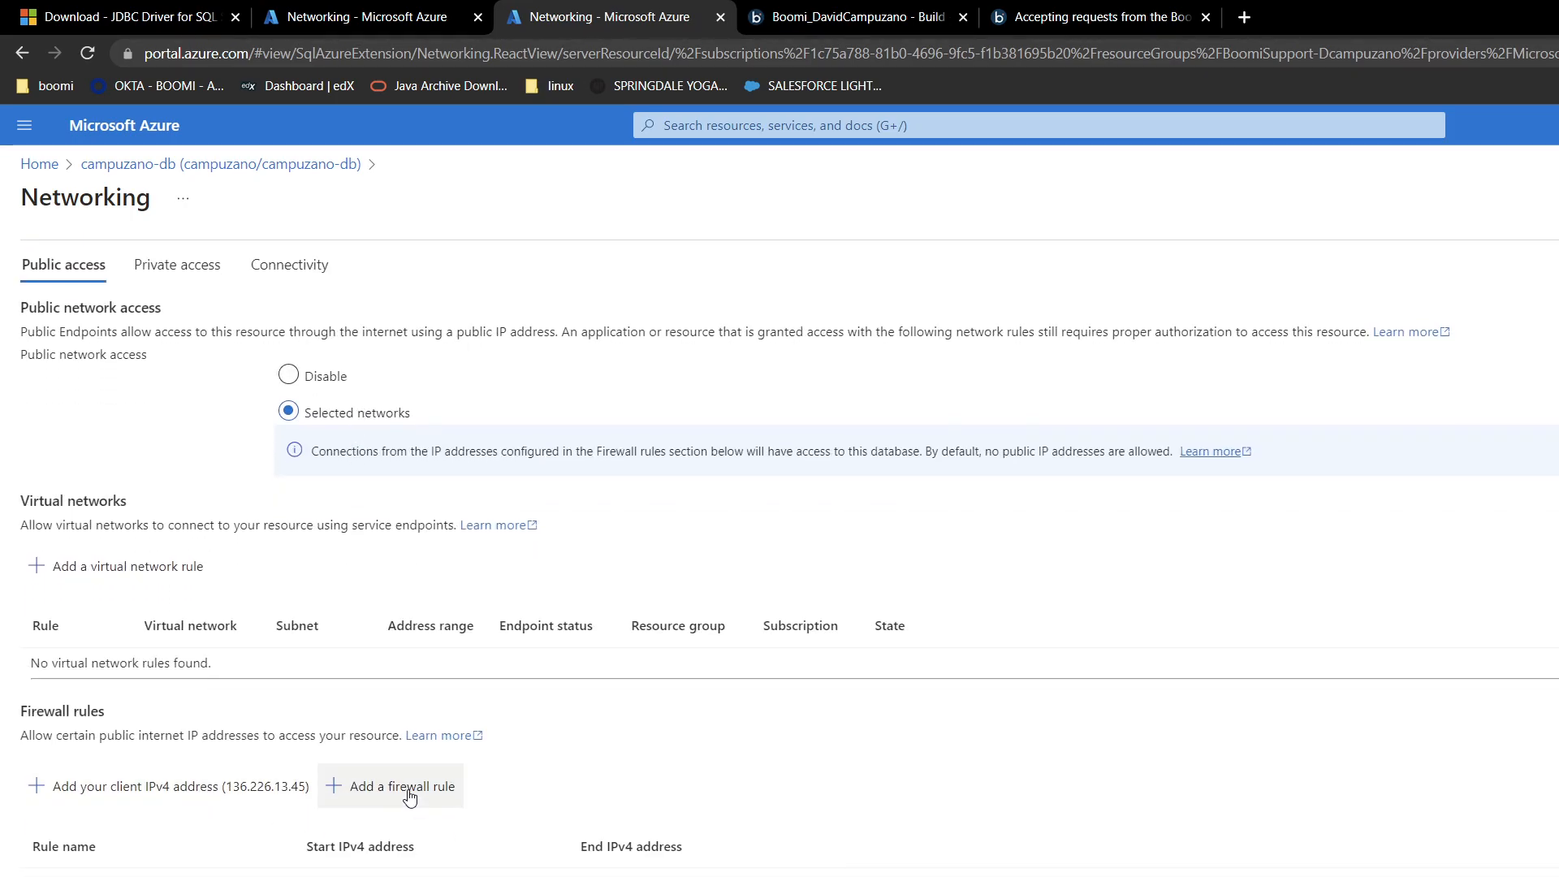
left_click(401, 786)
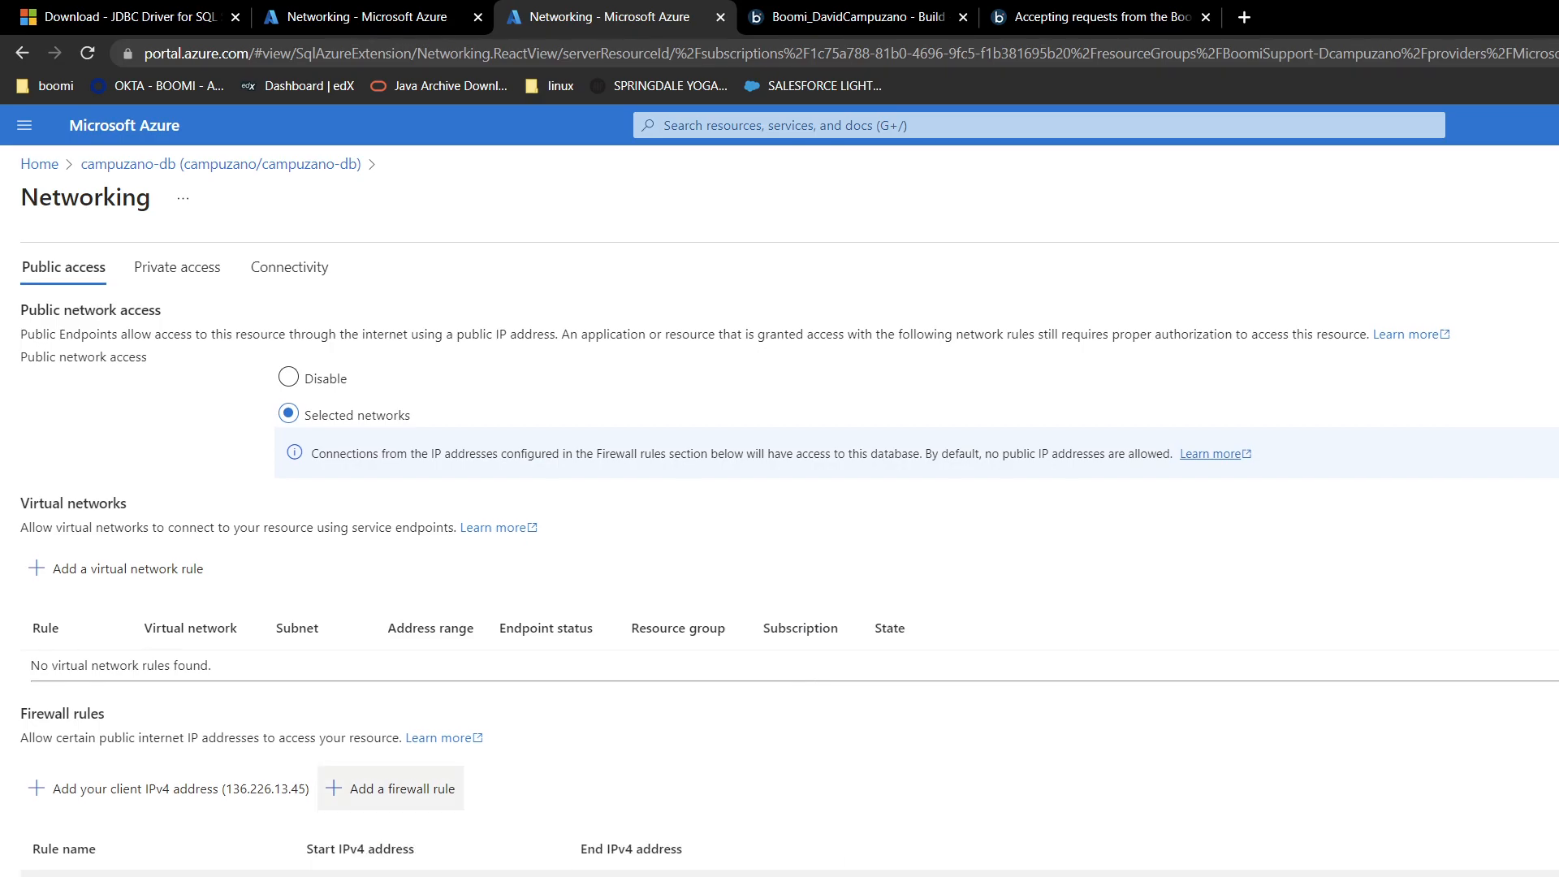
left_click(391, 787)
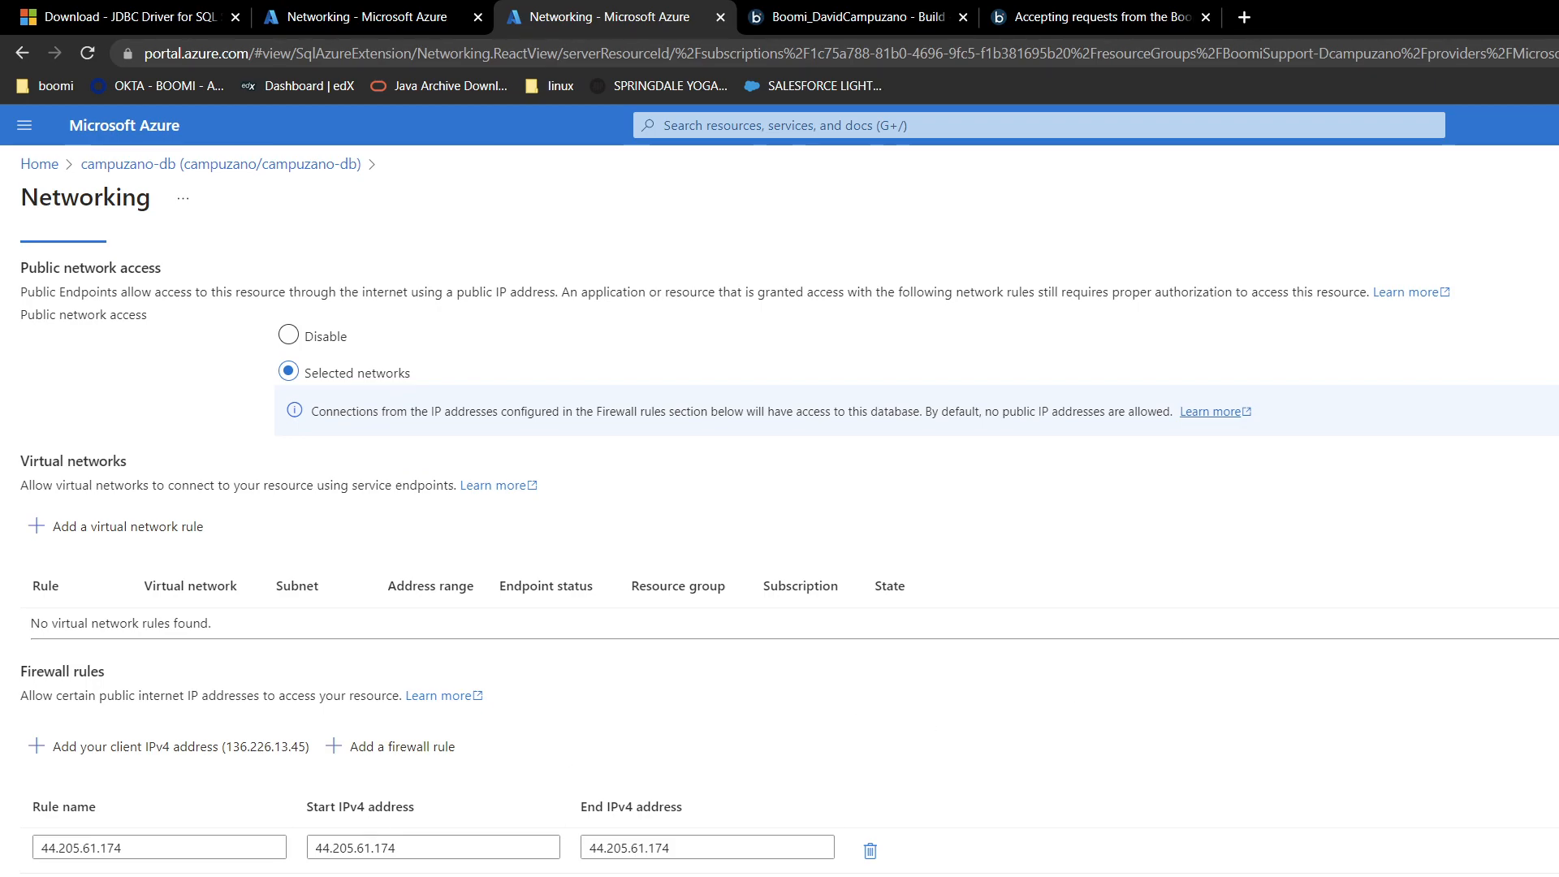
Back in Boomi, dismiss the failed result, rerun the ms-sql-dbv2 test to success and finish
left_click(849, 17)
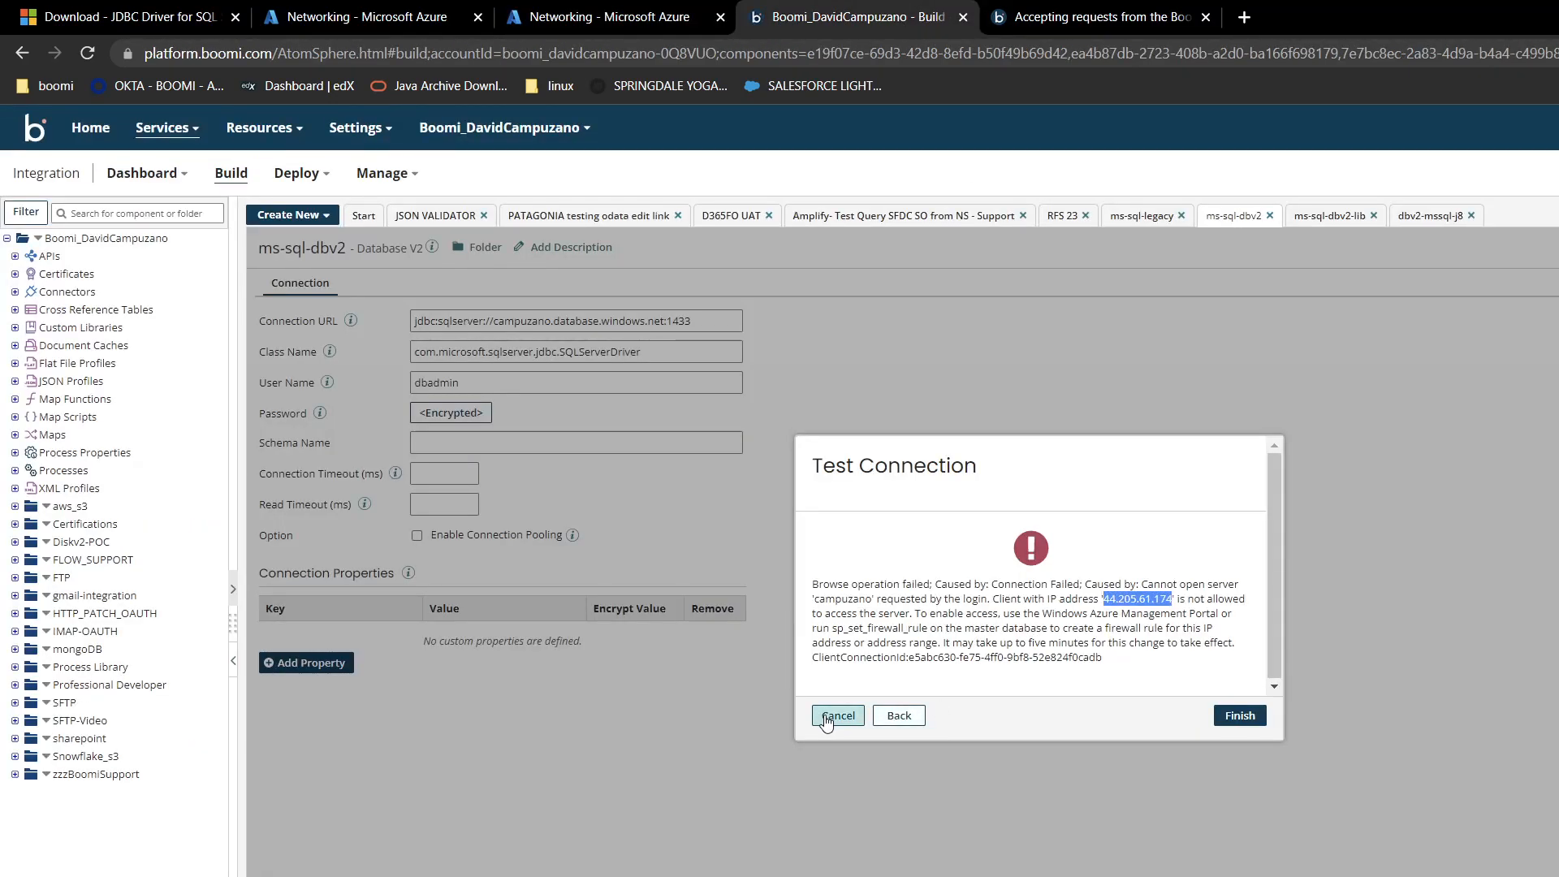
left_click(838, 714)
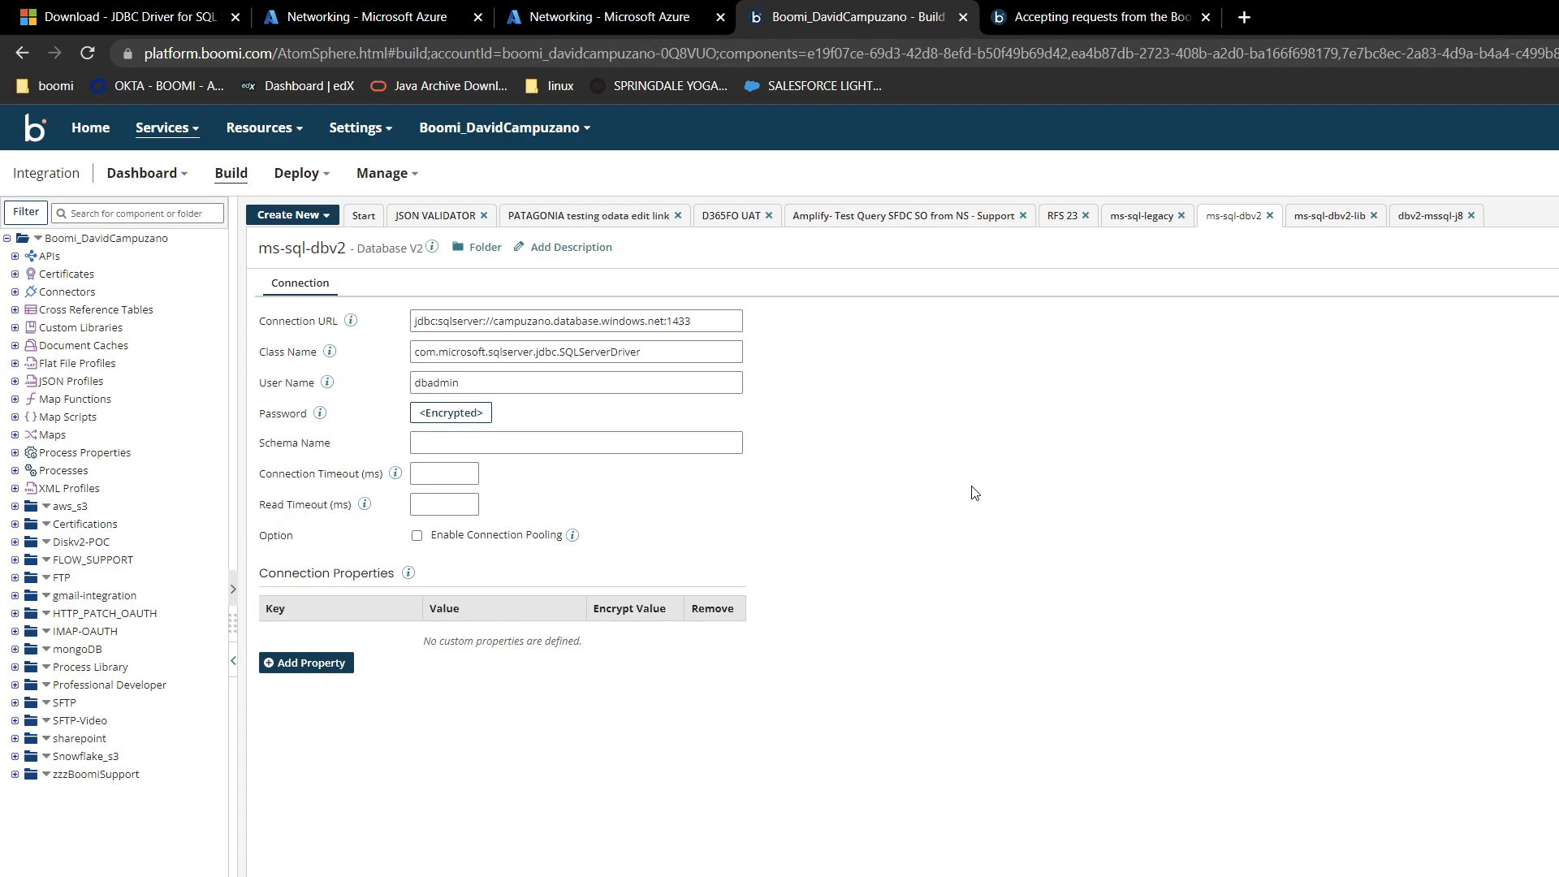
mouse_move(1093, 567)
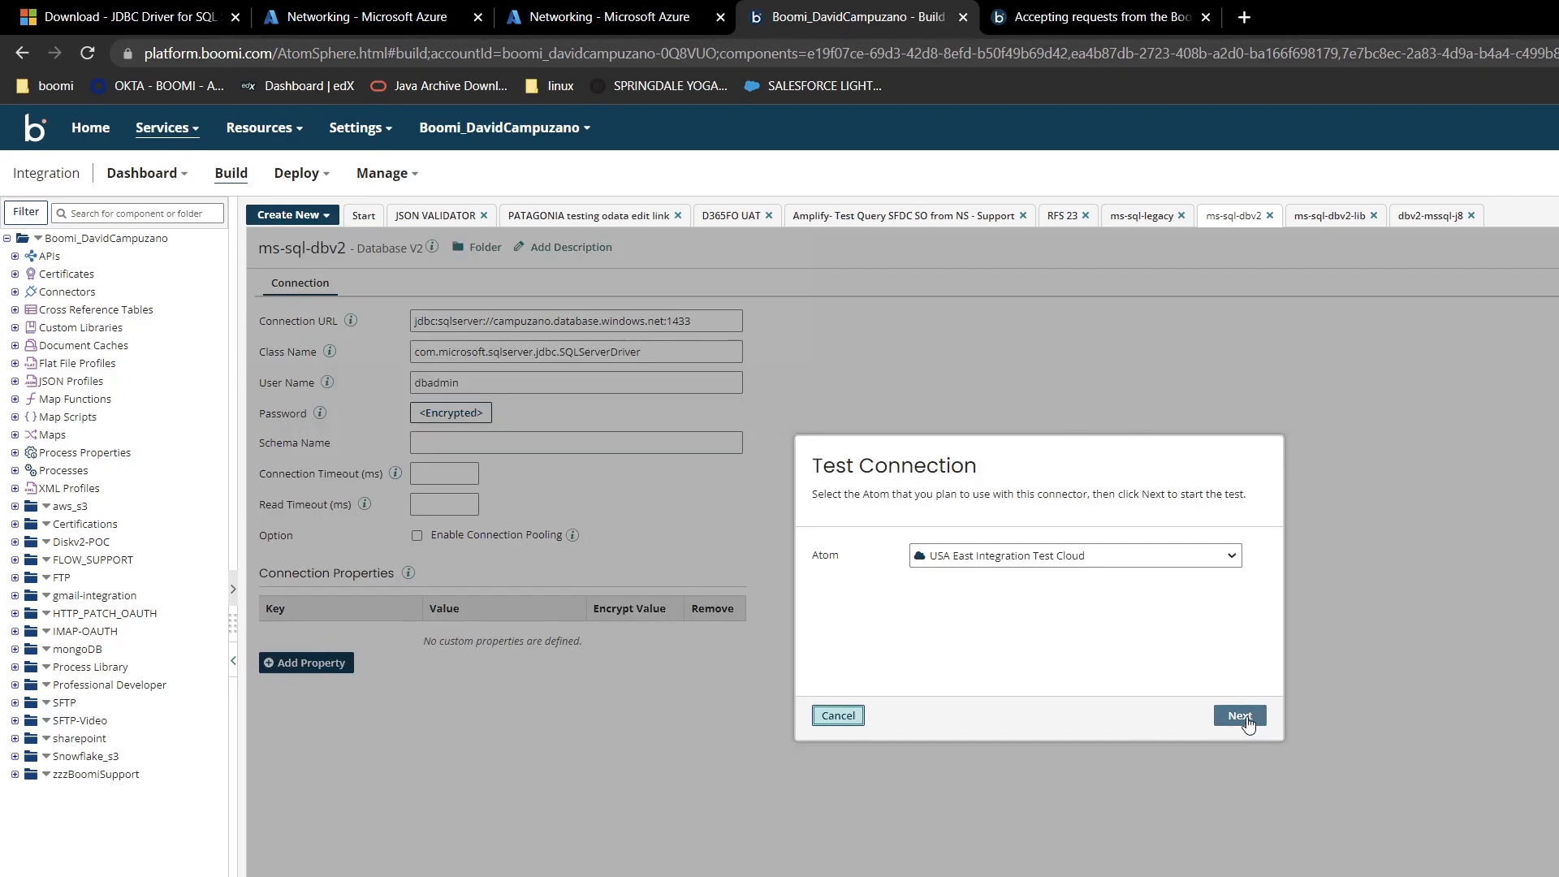
left_click(1239, 715)
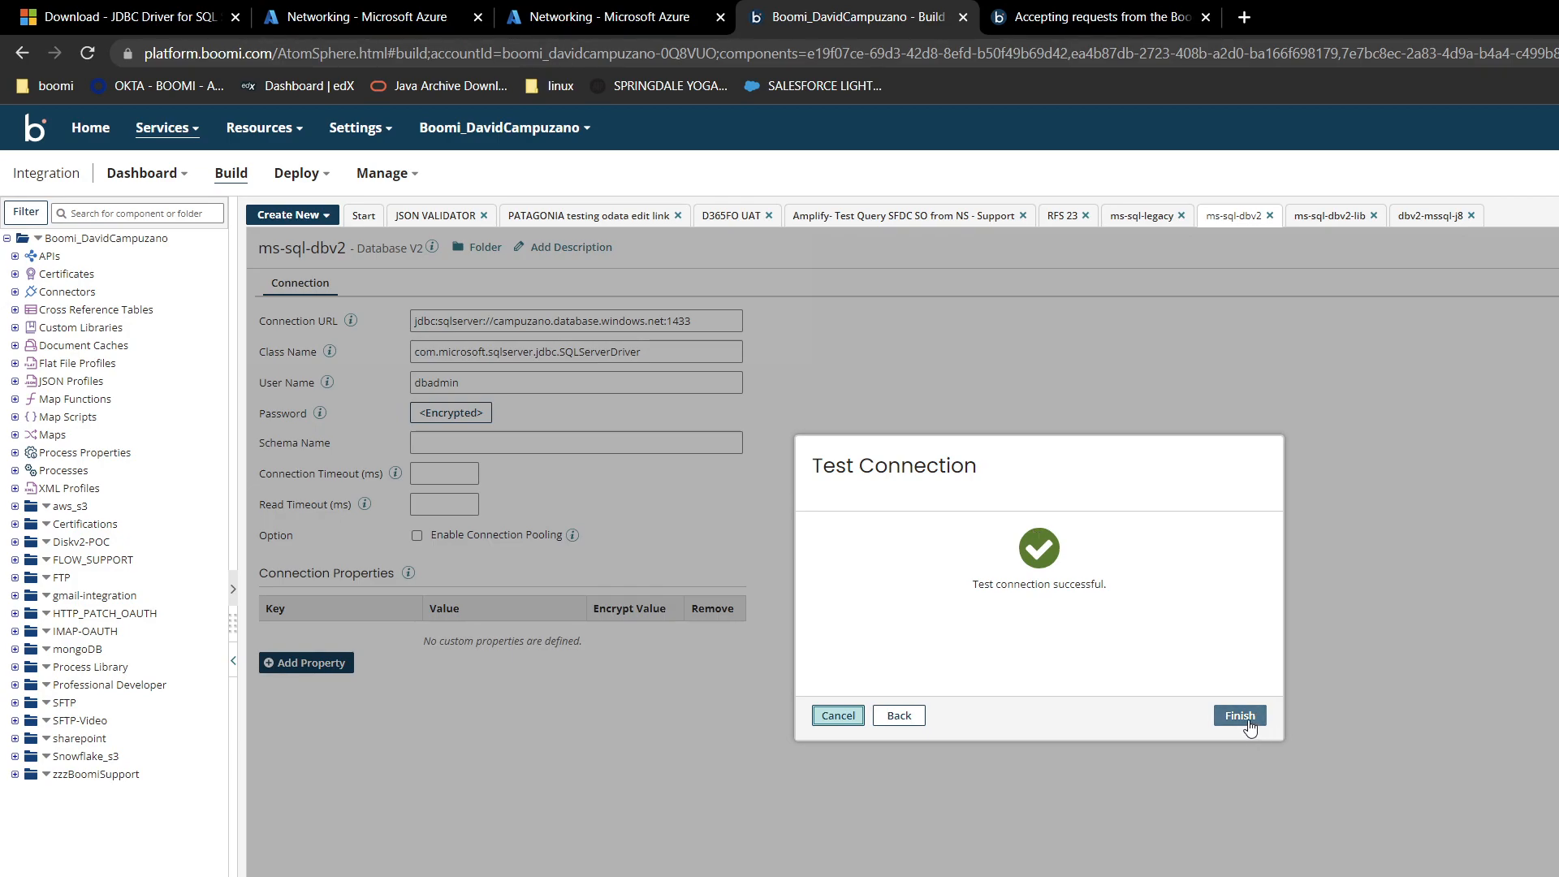
left_click(1237, 714)
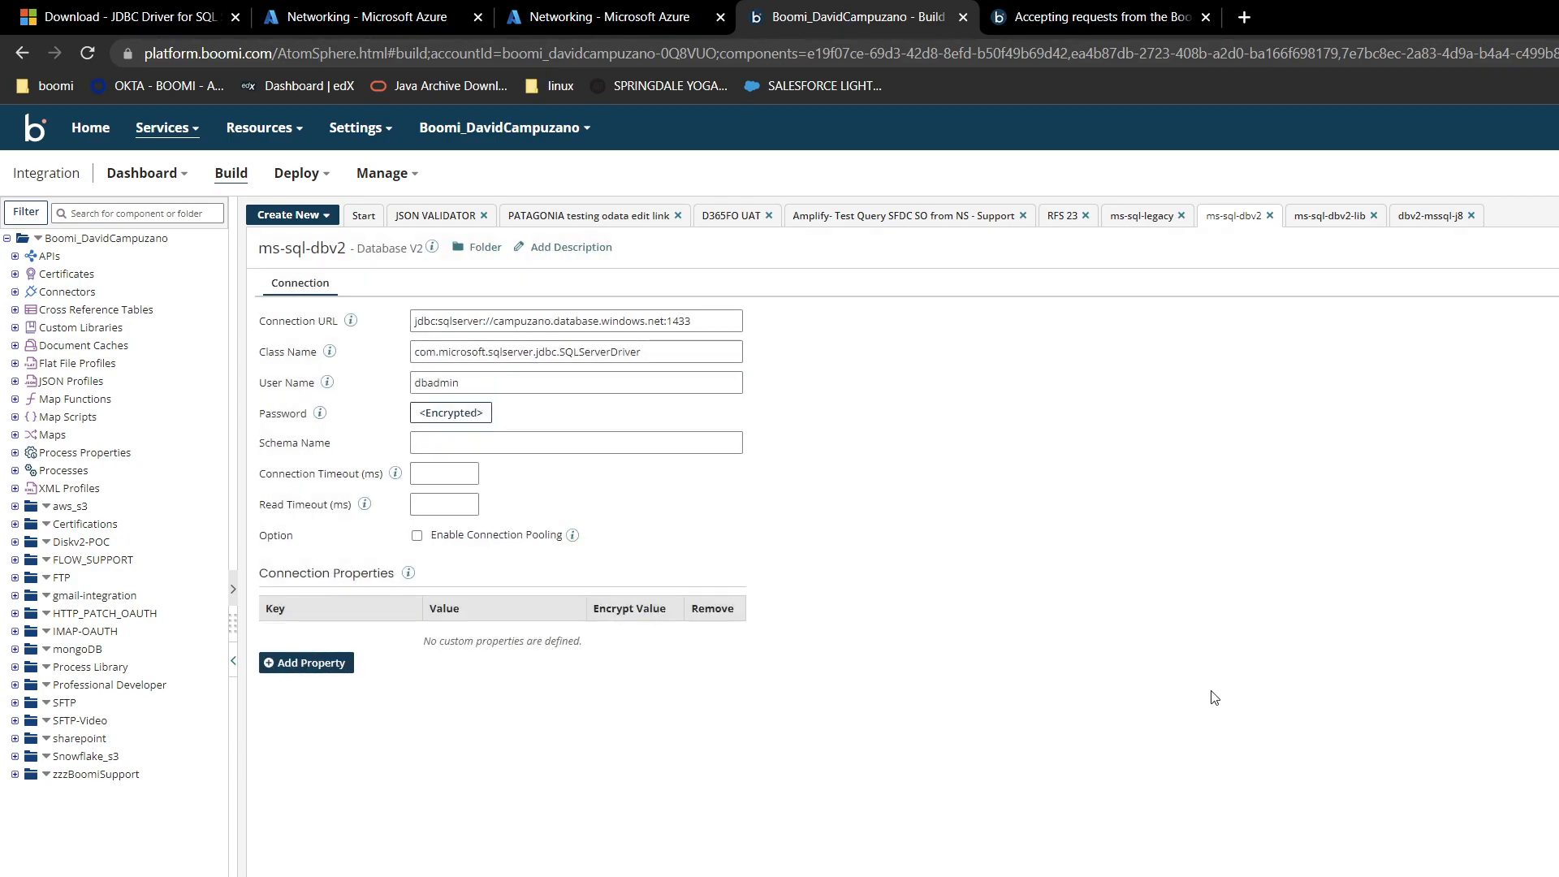